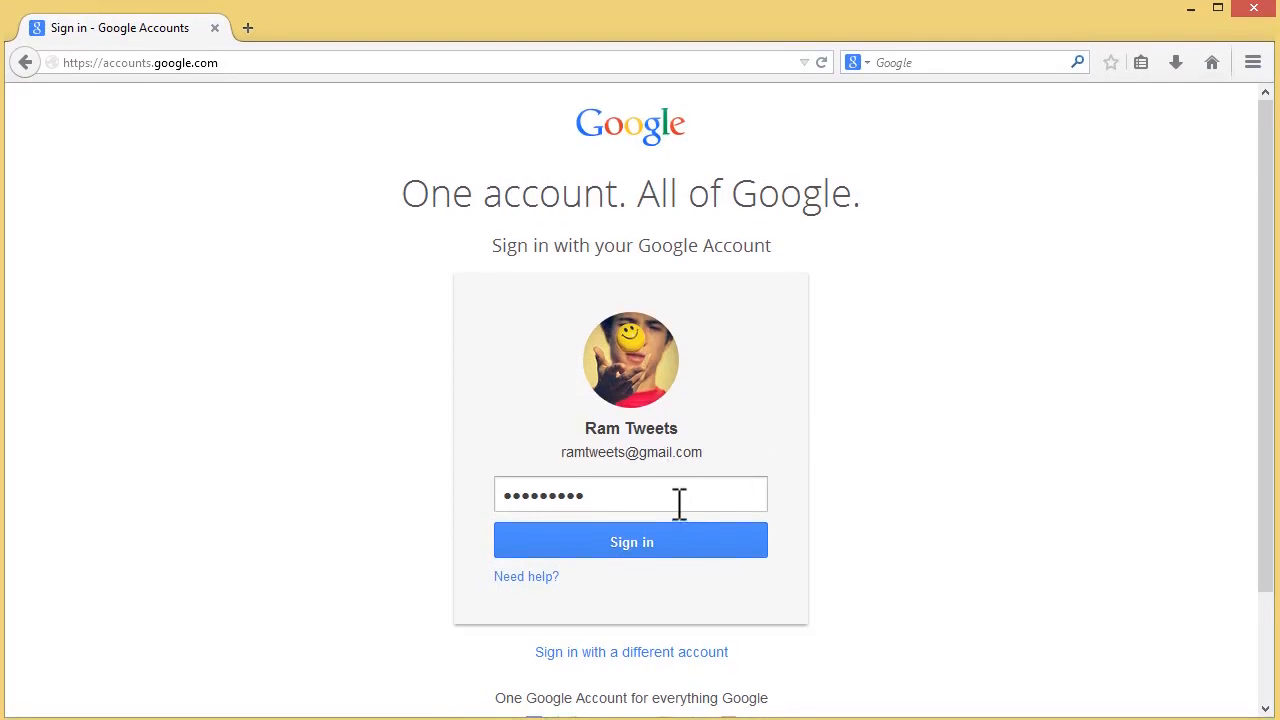
Inspect the Google sign-in password field to show its input tag in the Inspector.
left_click(600, 494)
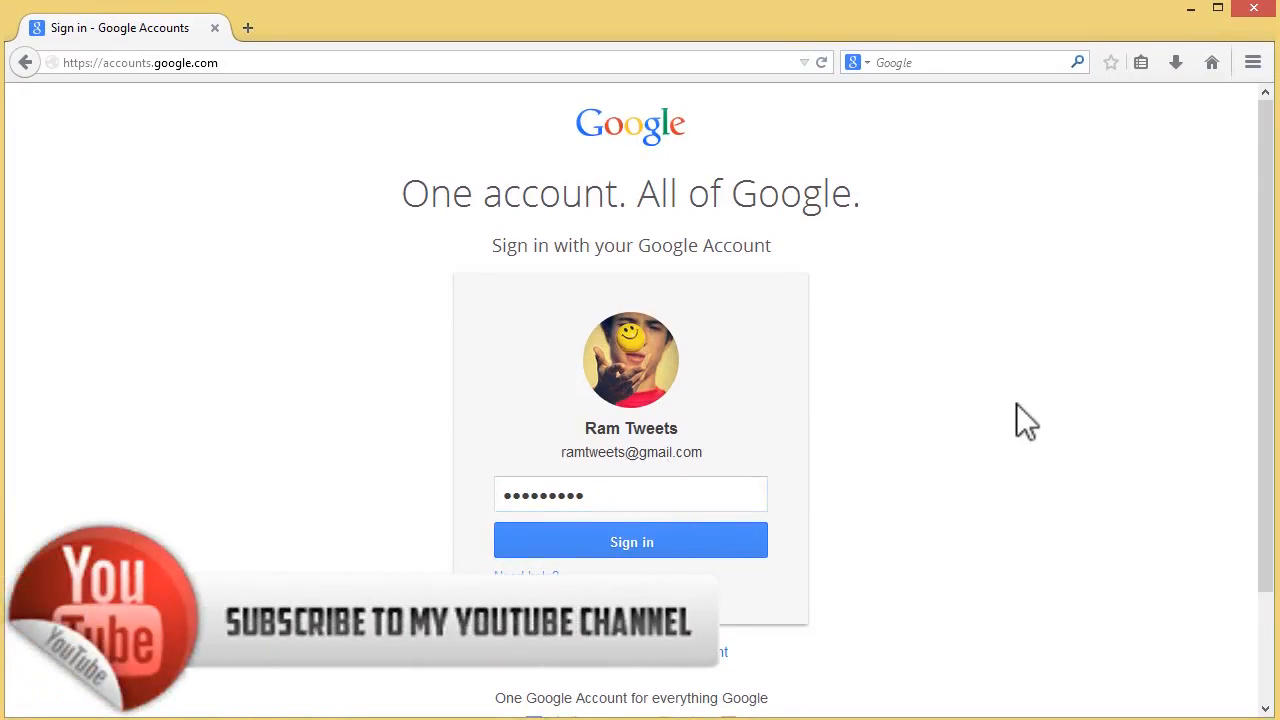
scroll("down", 3)
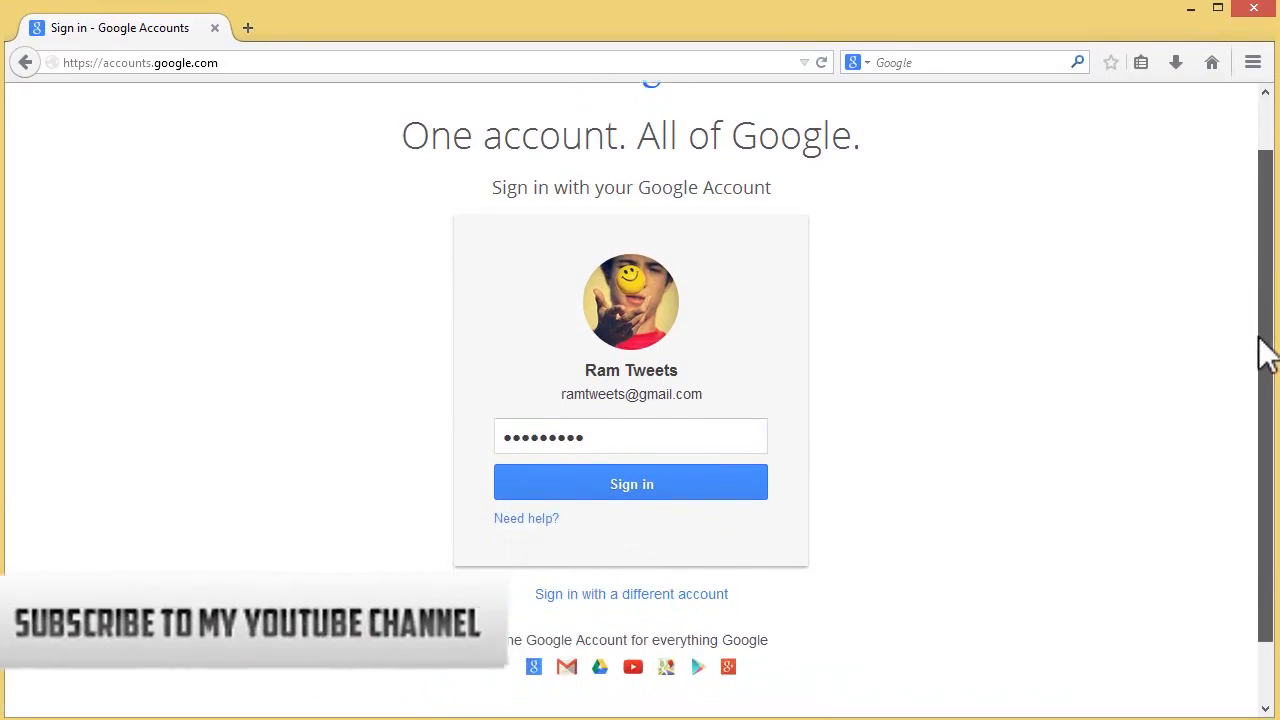
scroll("down", 3)
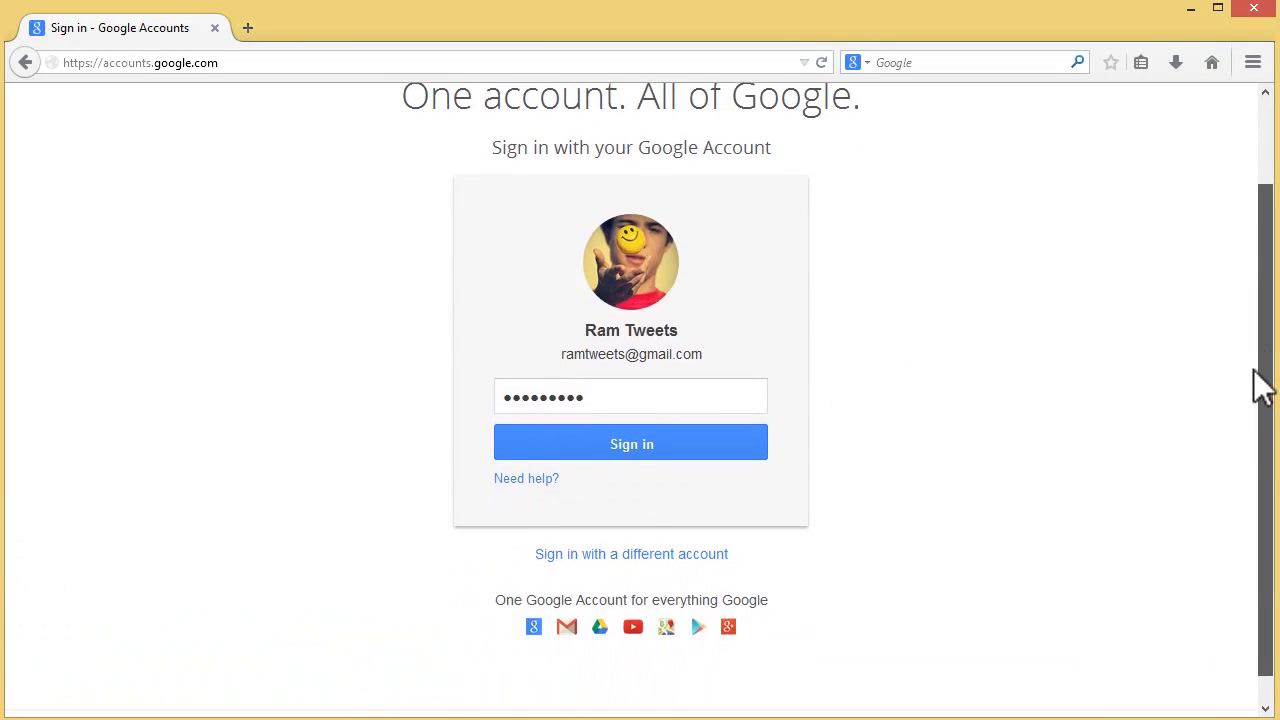
left_click(630, 397)
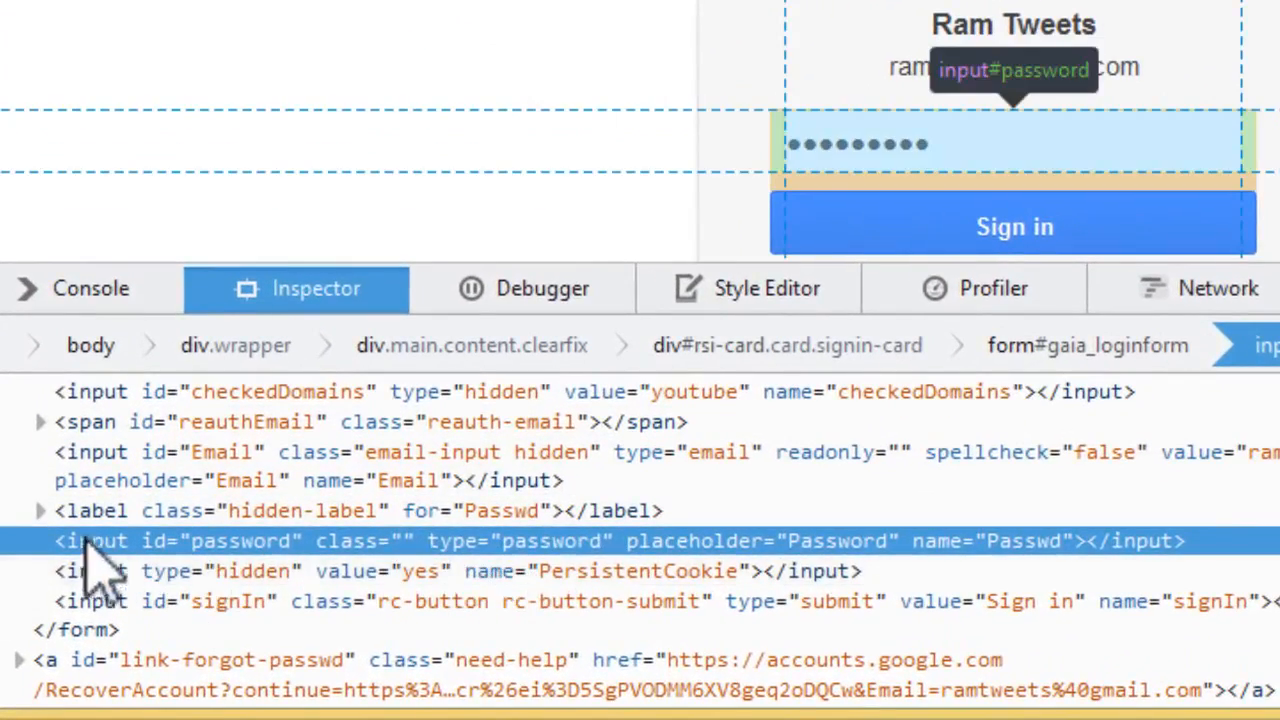
mouse_move(490, 585)
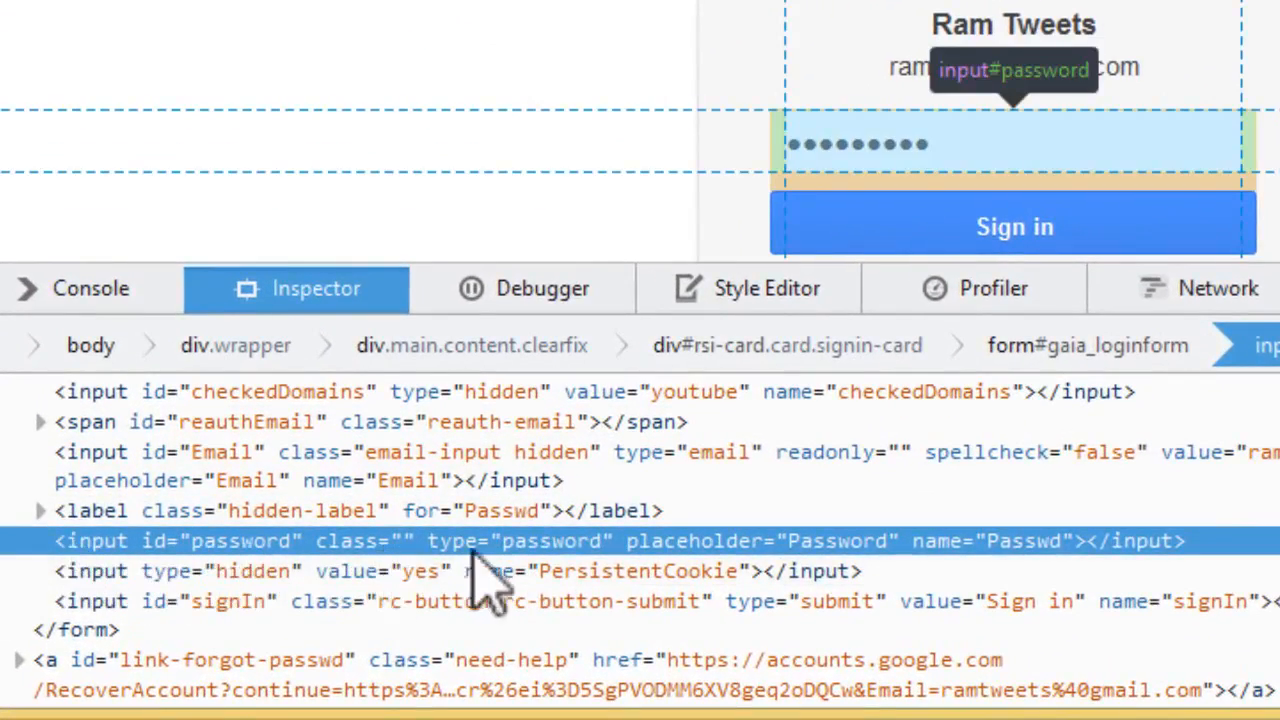
mouse_move(570, 575)
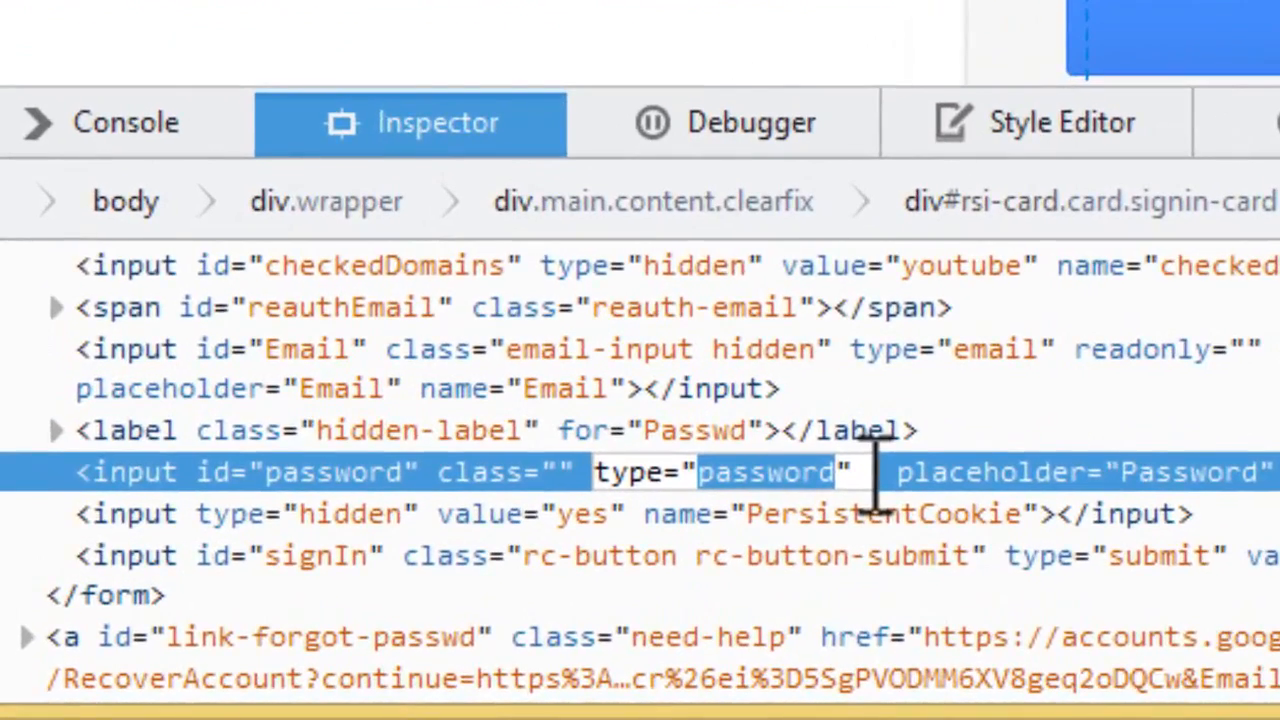
Change the password input's type attribute to 'text' to unmask the saved password.
type("text")
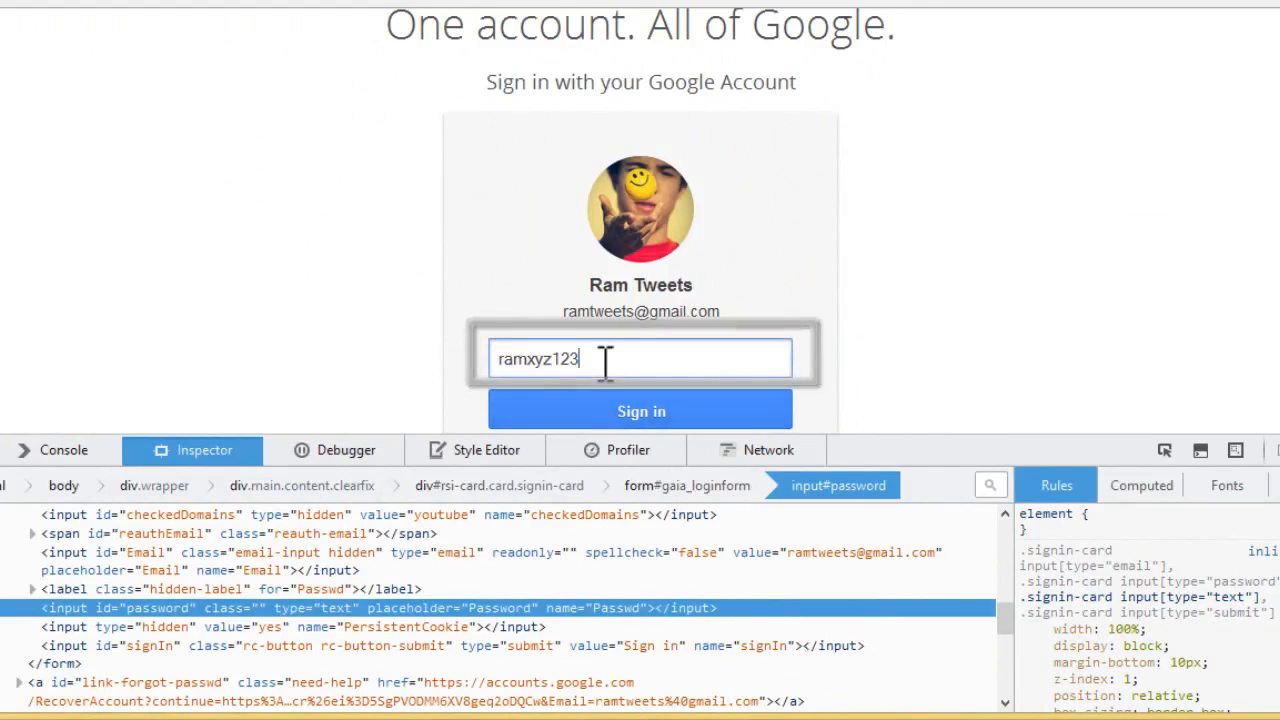
mouse_move(830, 355)
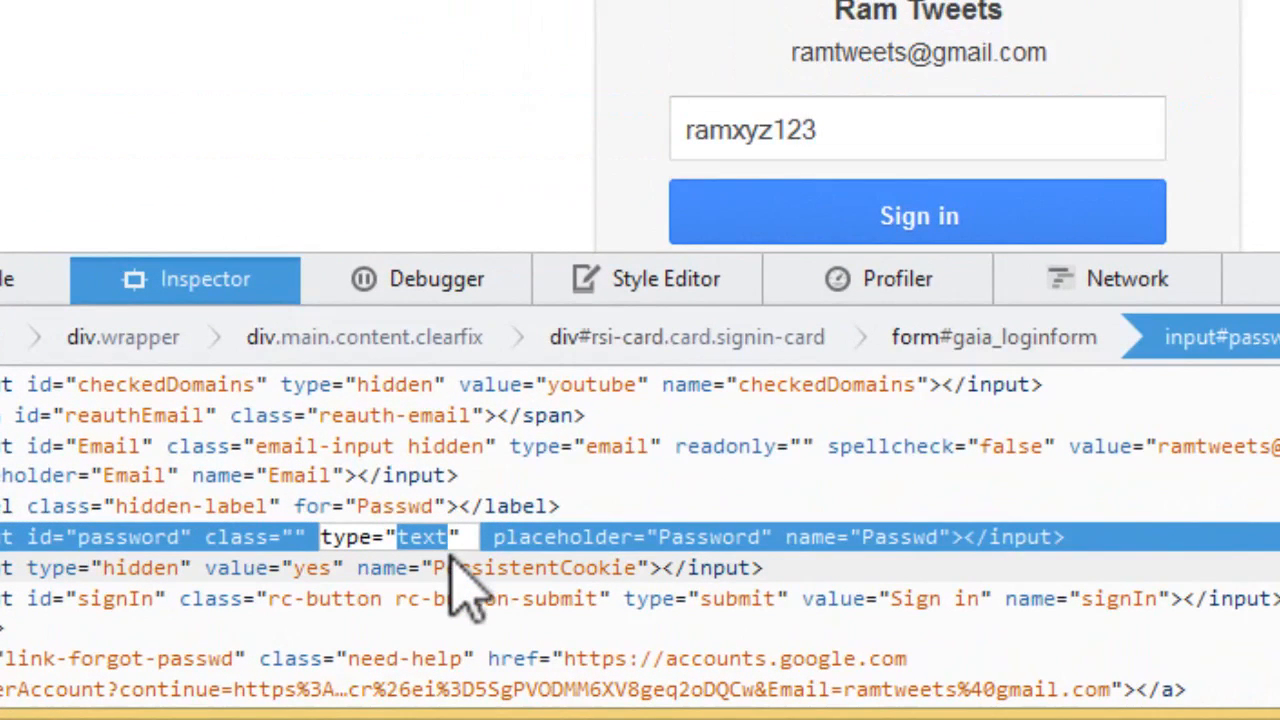
Begin retyping the input's type value, entering 'pass' in place of 'text'.
type("pass")
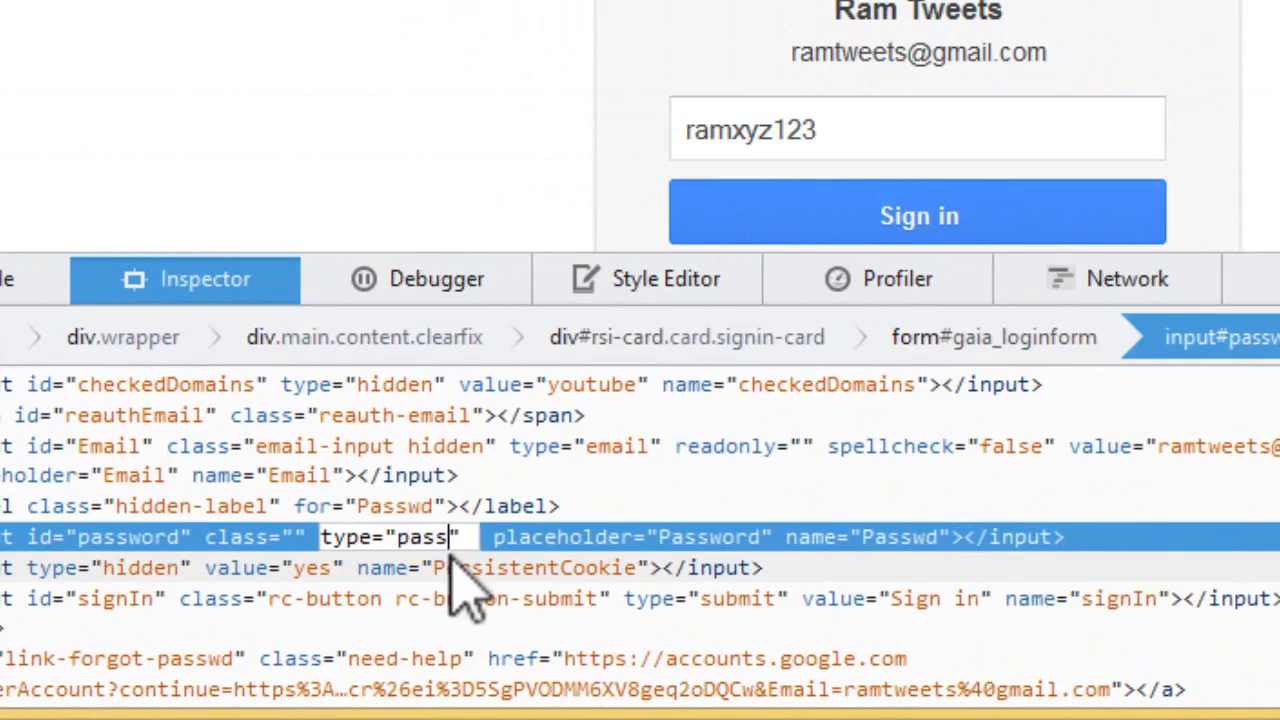